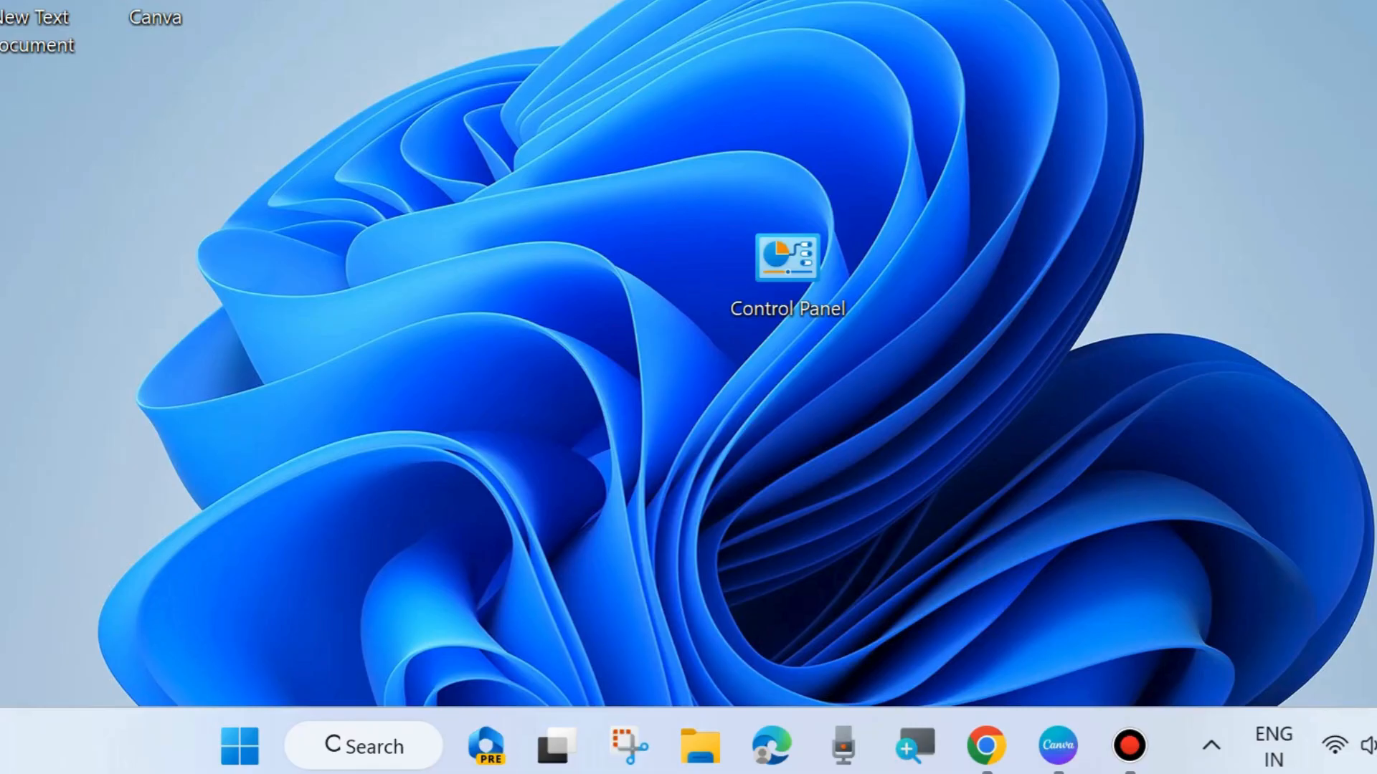
mouse_move(410, 509)
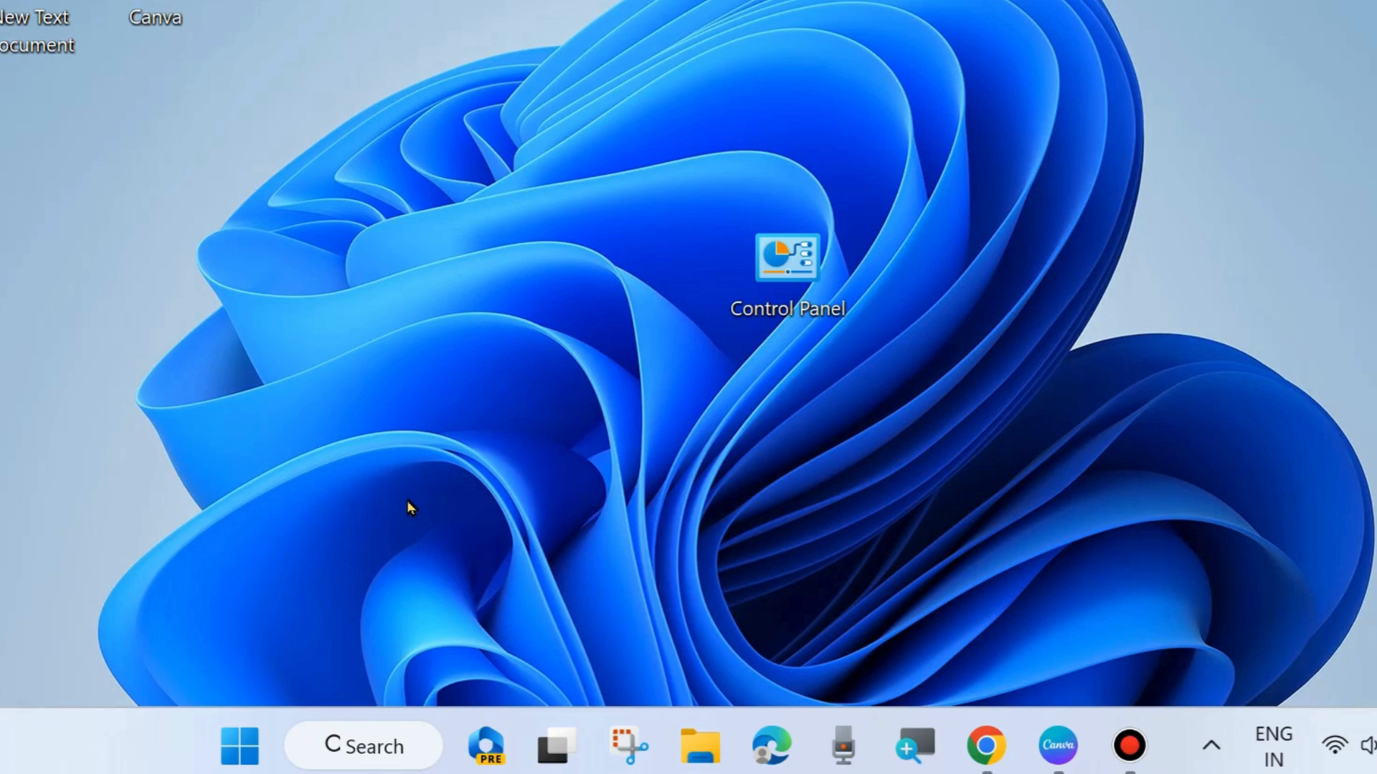
mouse_move(219, 747)
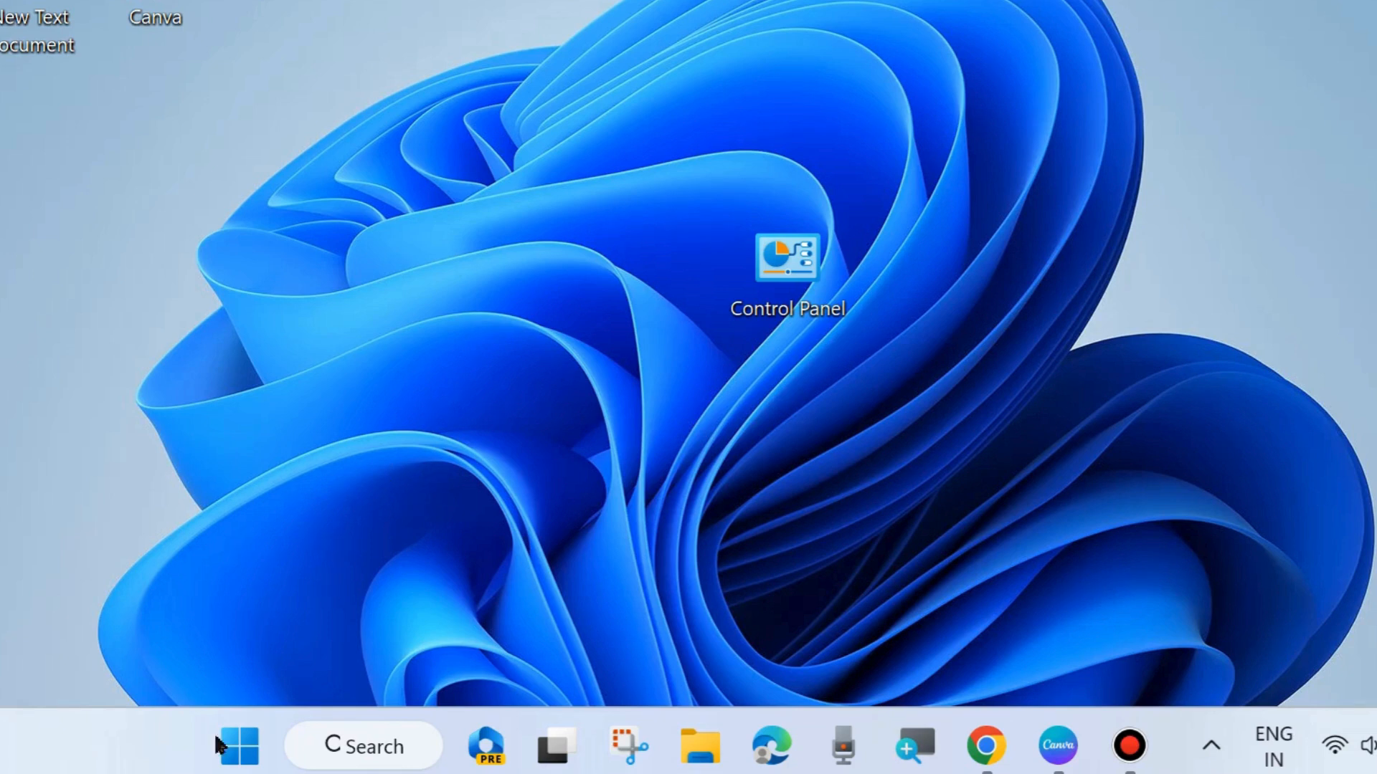
Step: Open the Start button's quick link menu from the desktop taskbar
right_click(237, 745)
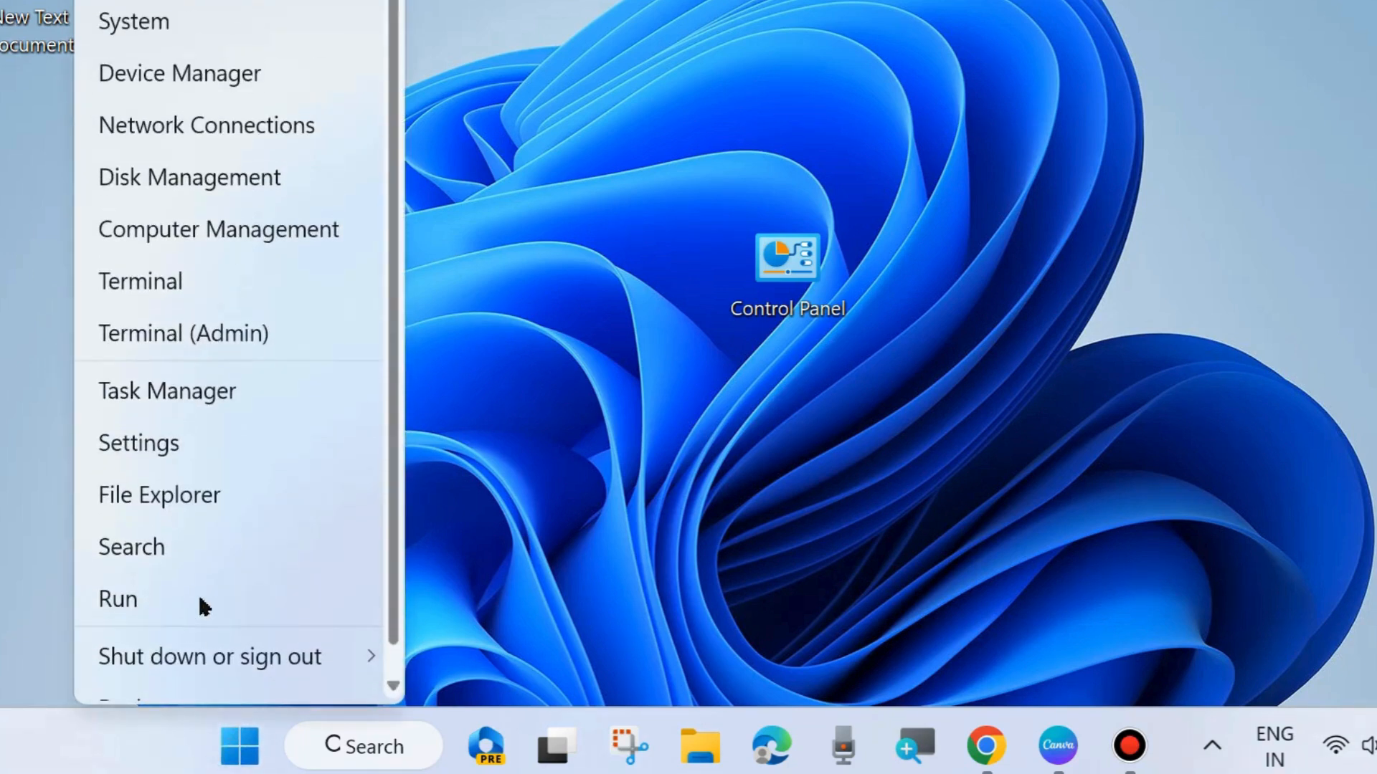
mouse_move(243, 451)
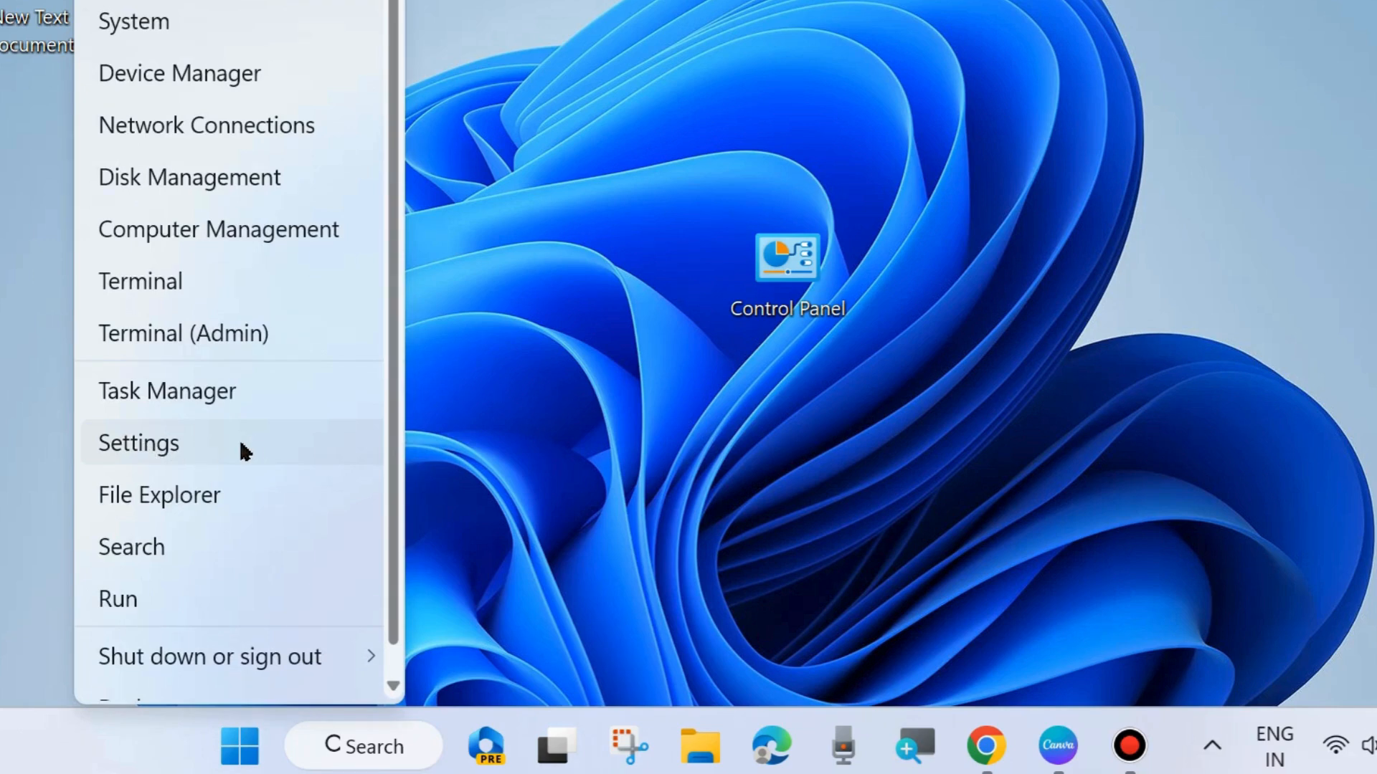
Step: Launch Settings from the quick link menu and browse the category list
left_click(138, 442)
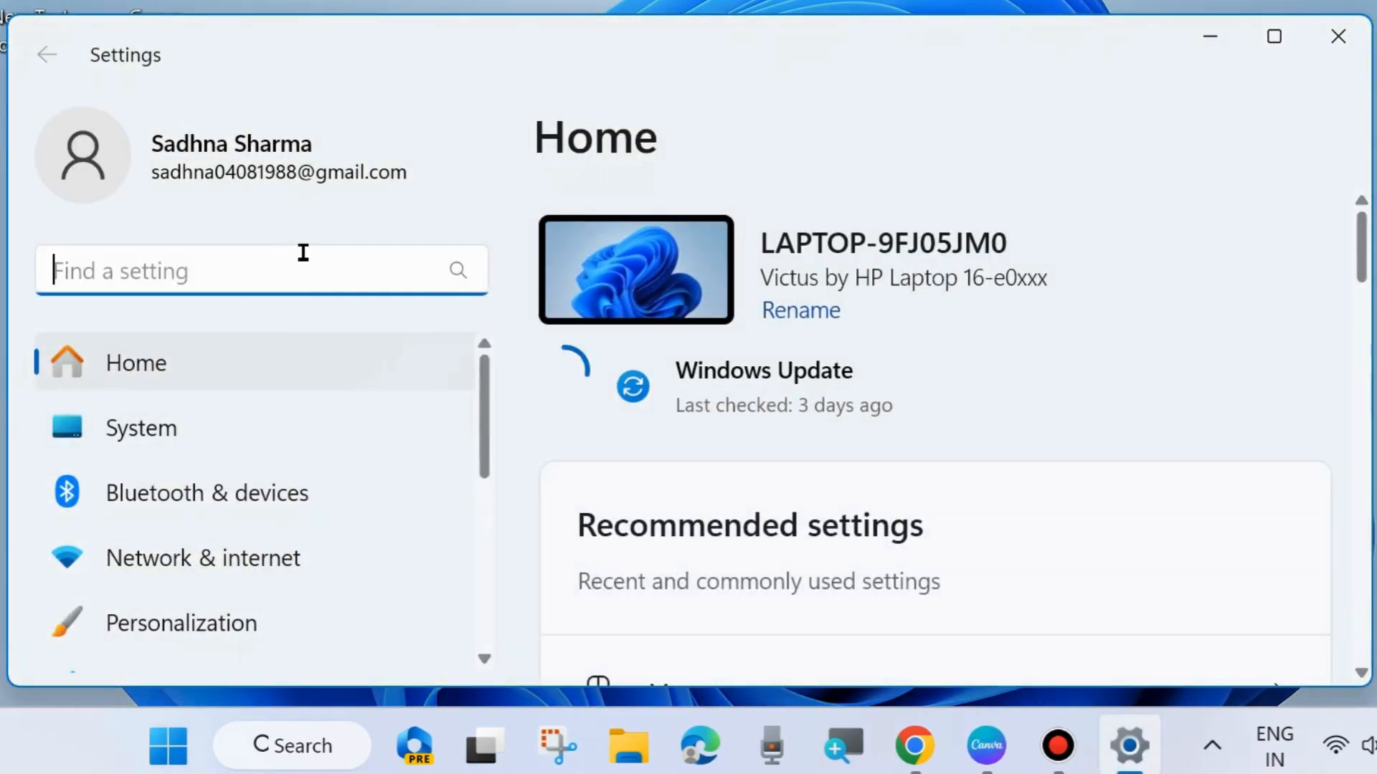
mouse_move(249, 558)
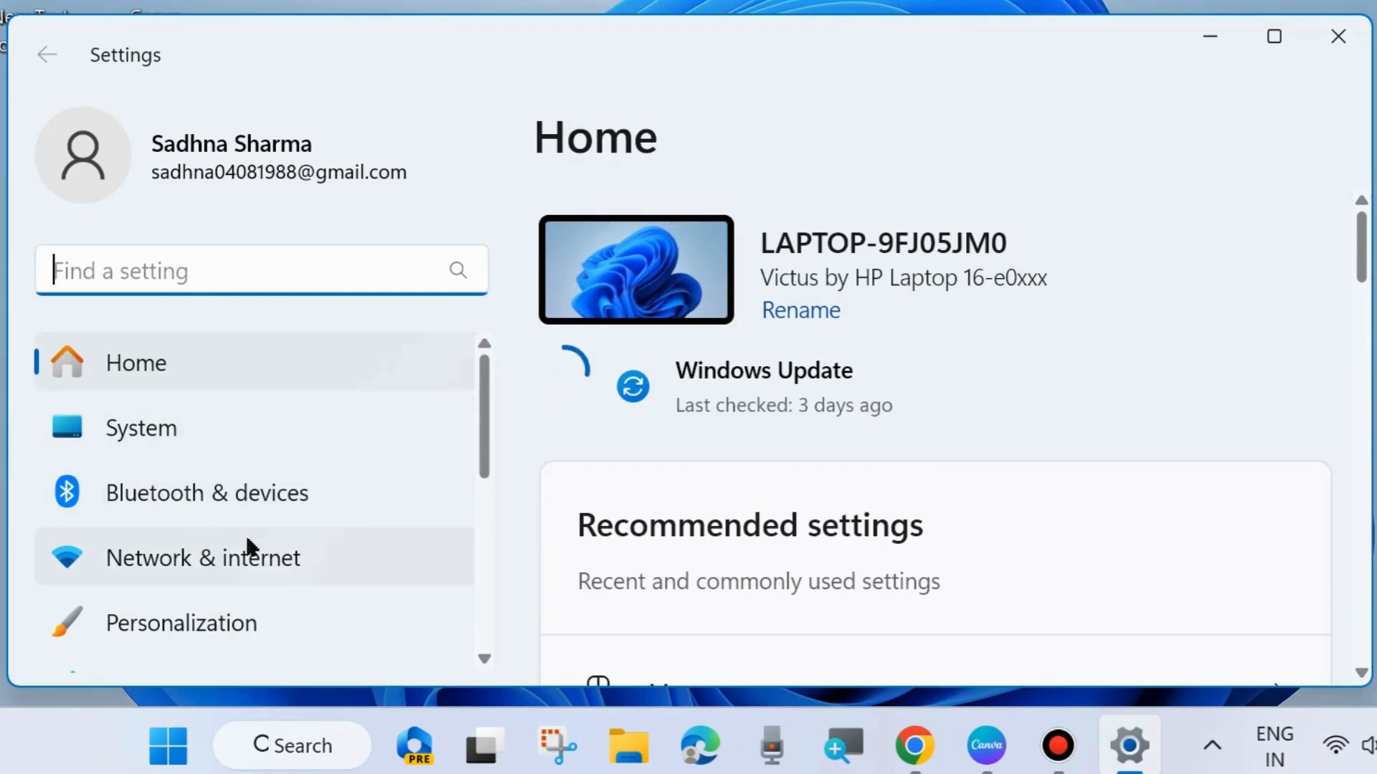
scroll("down", 3)
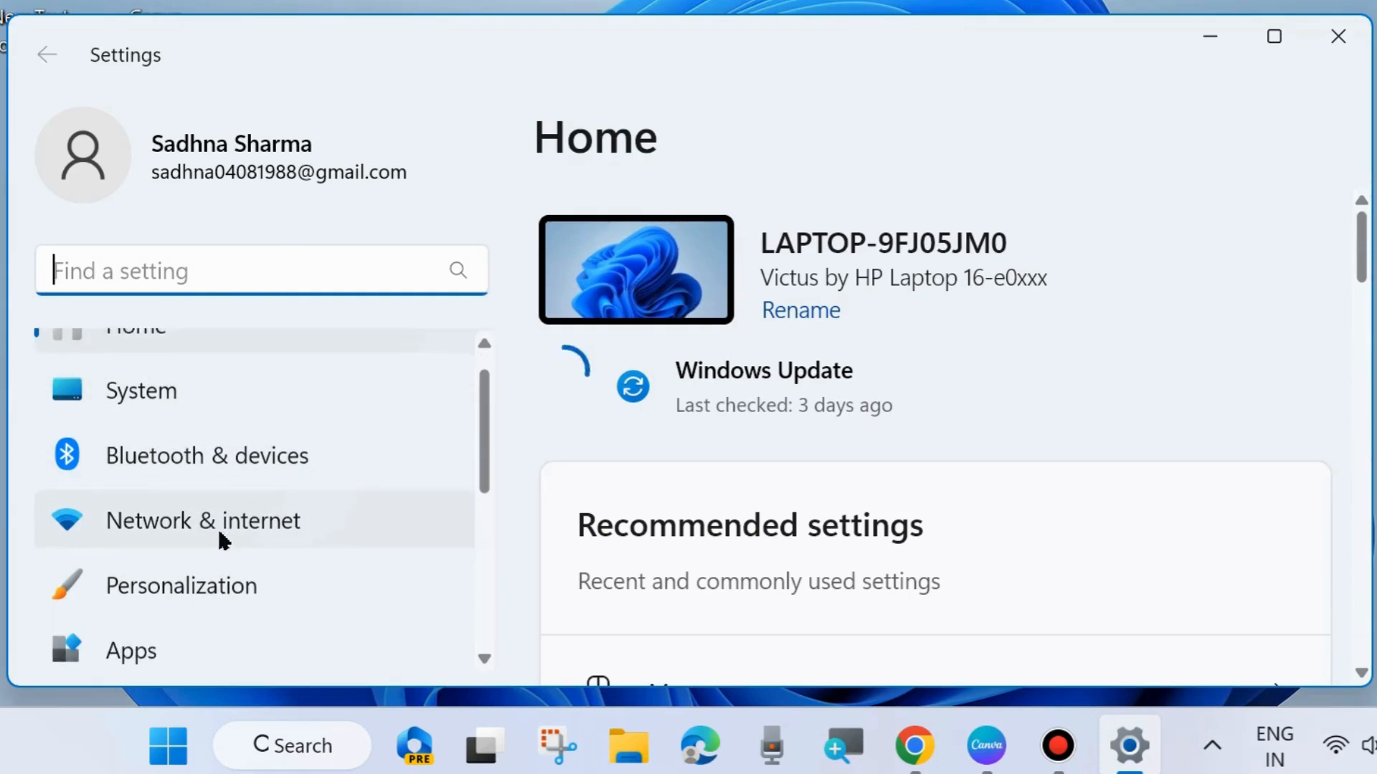
scroll("down", 3)
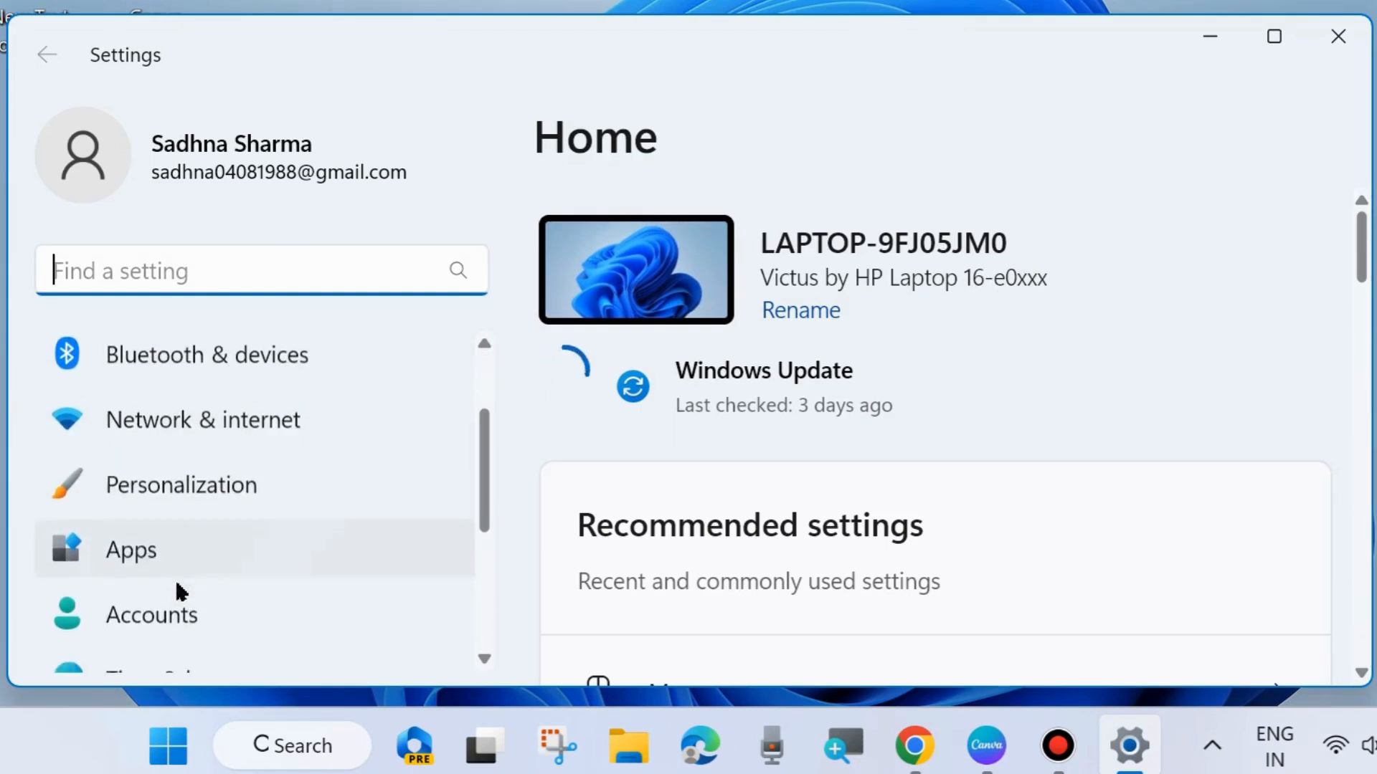
scroll("down", 3)
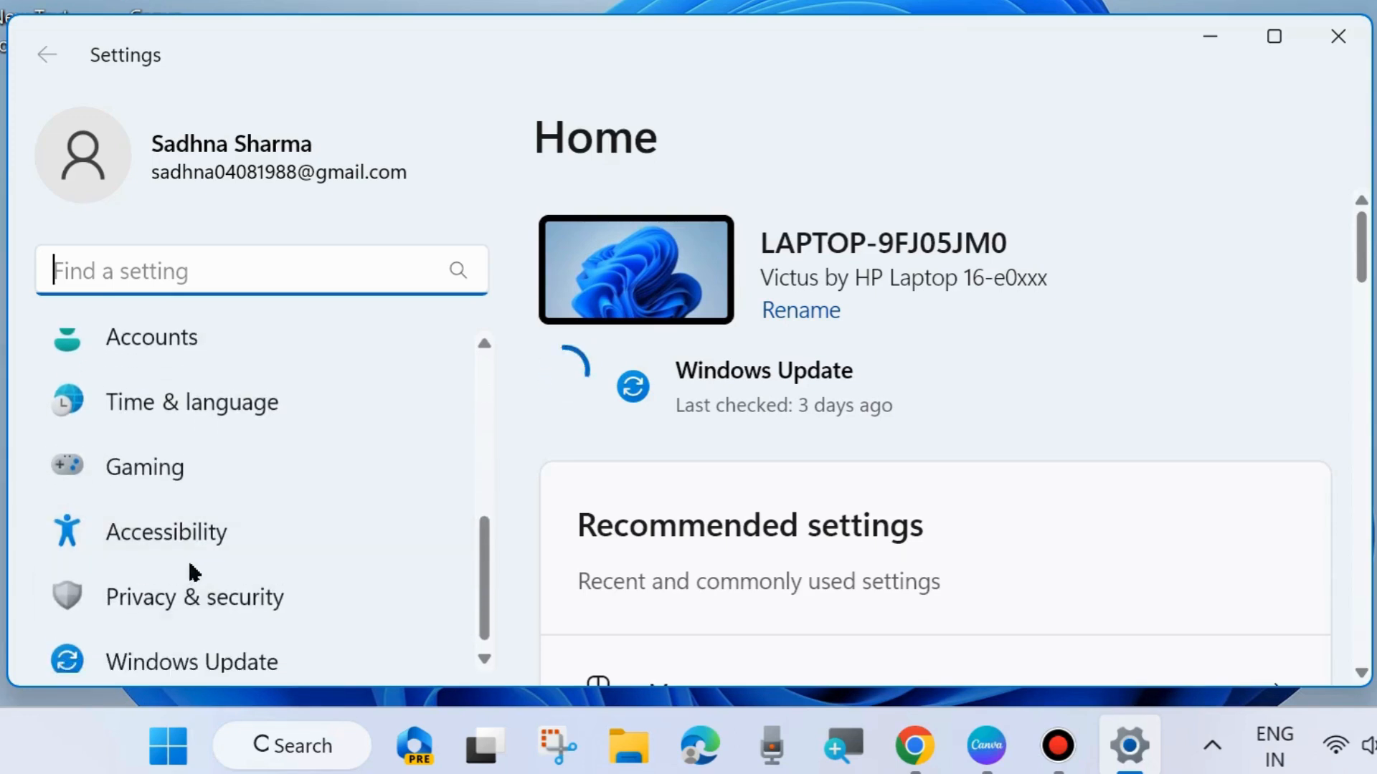
scroll("up", 3)
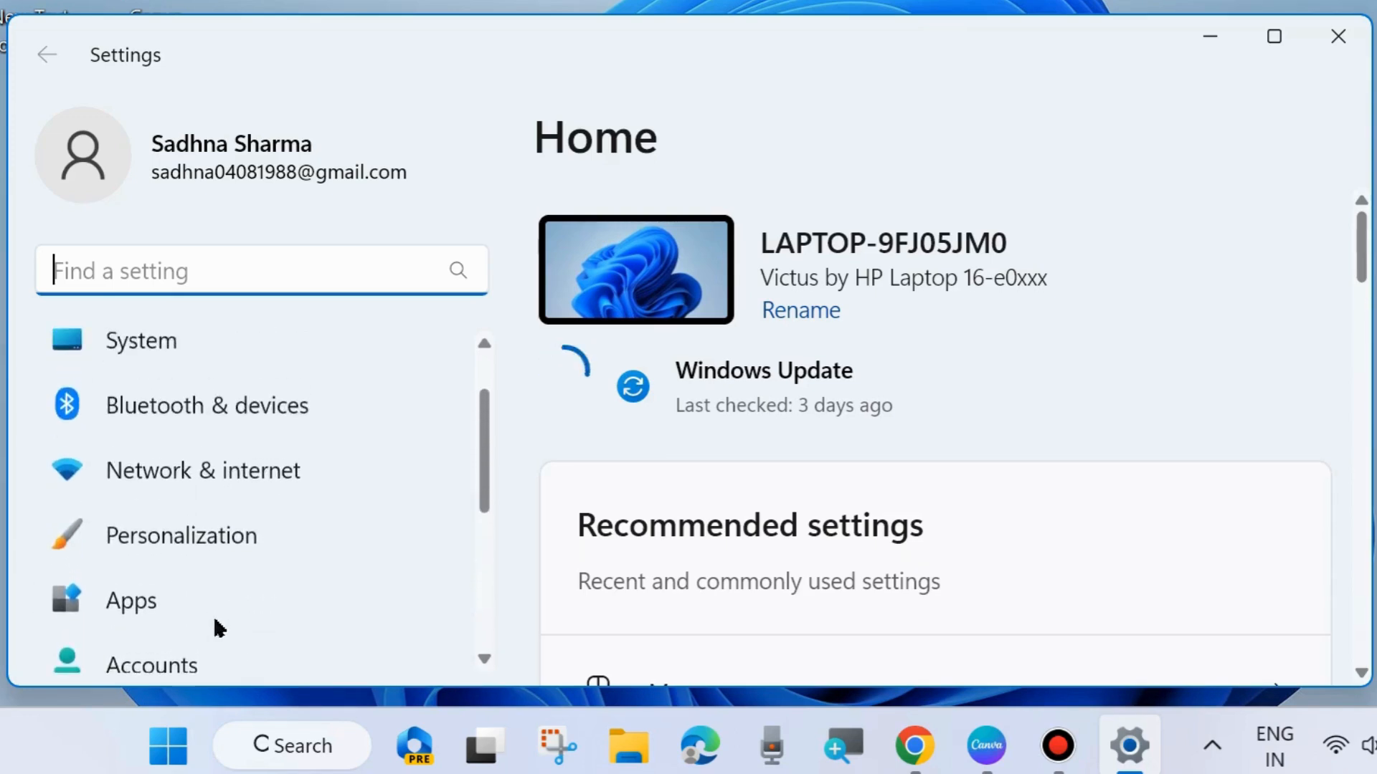
scroll("up", 3)
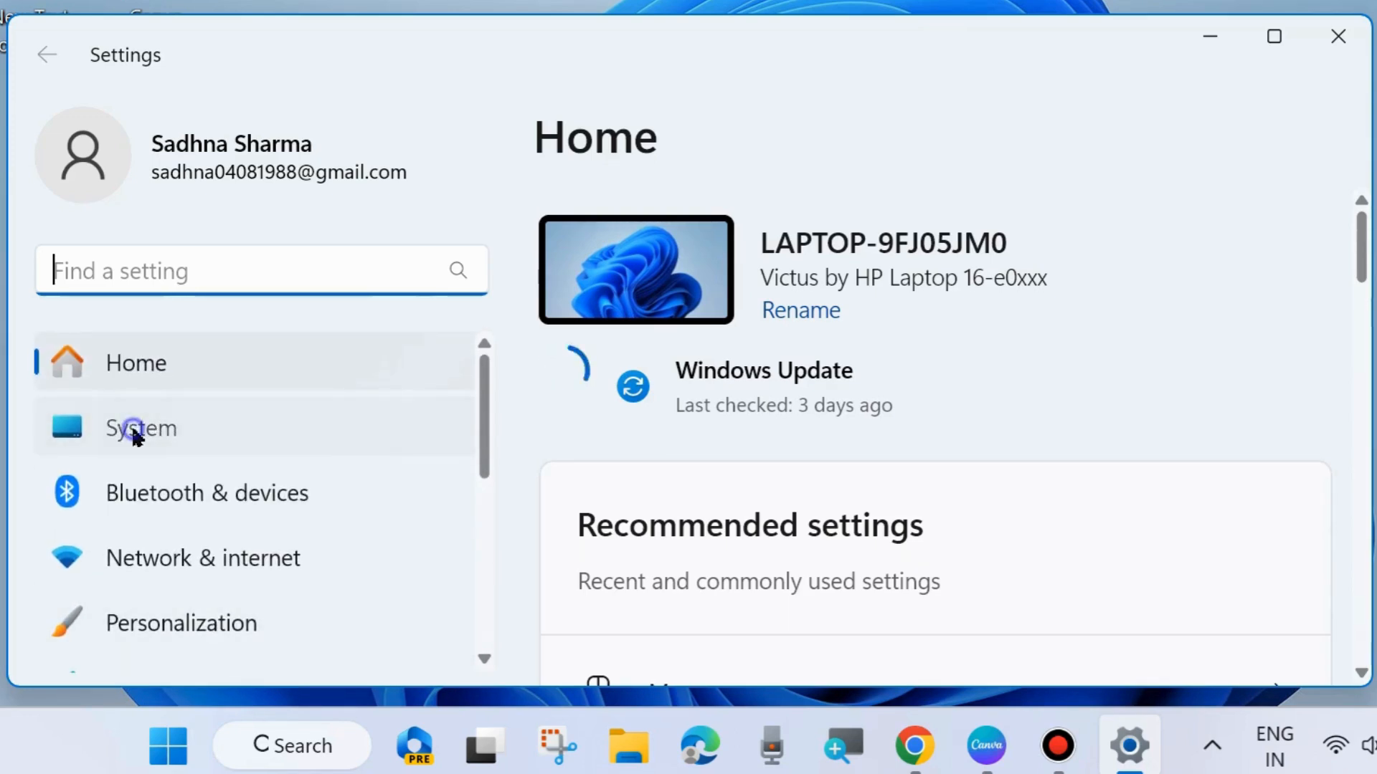
Step: Go to System > Sound and scroll to the Input devices showing Microphone Array
left_click(141, 429)
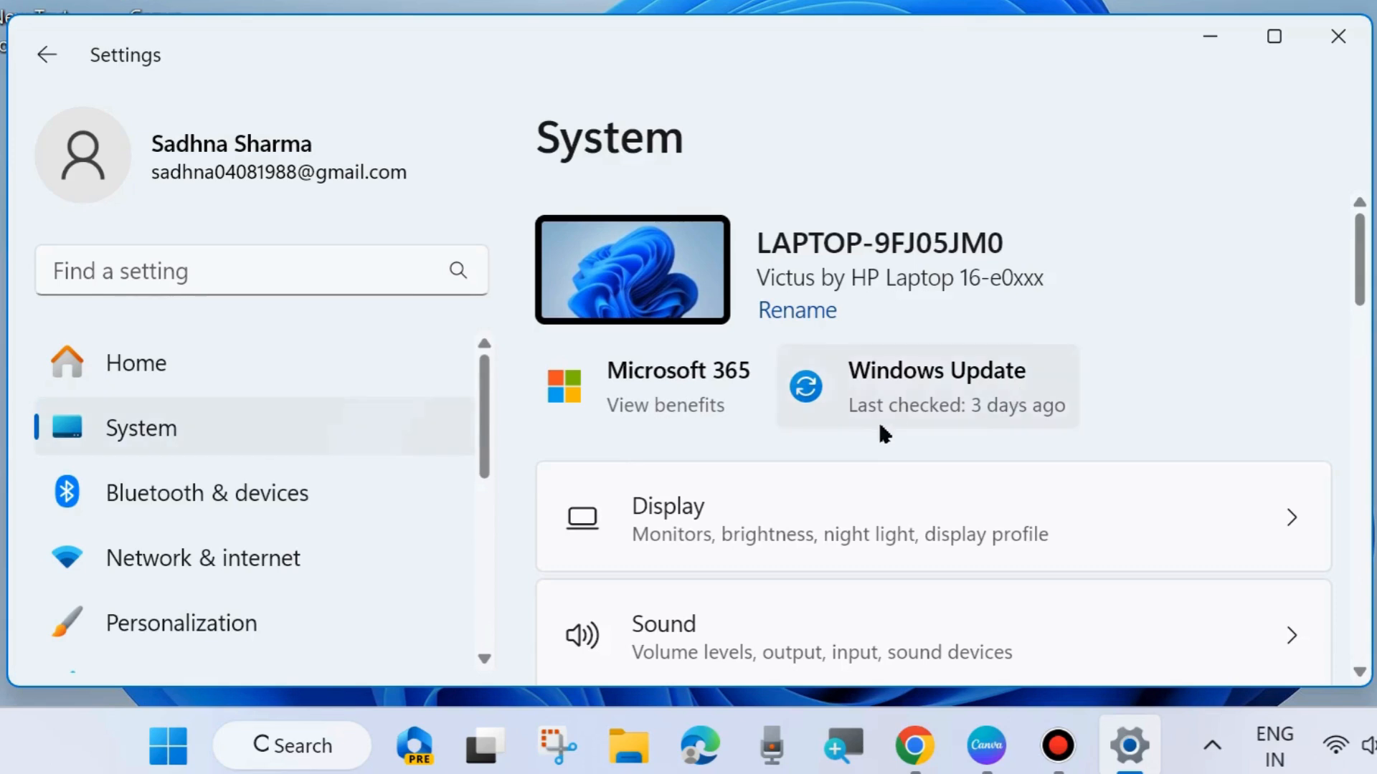
scroll("down", 3)
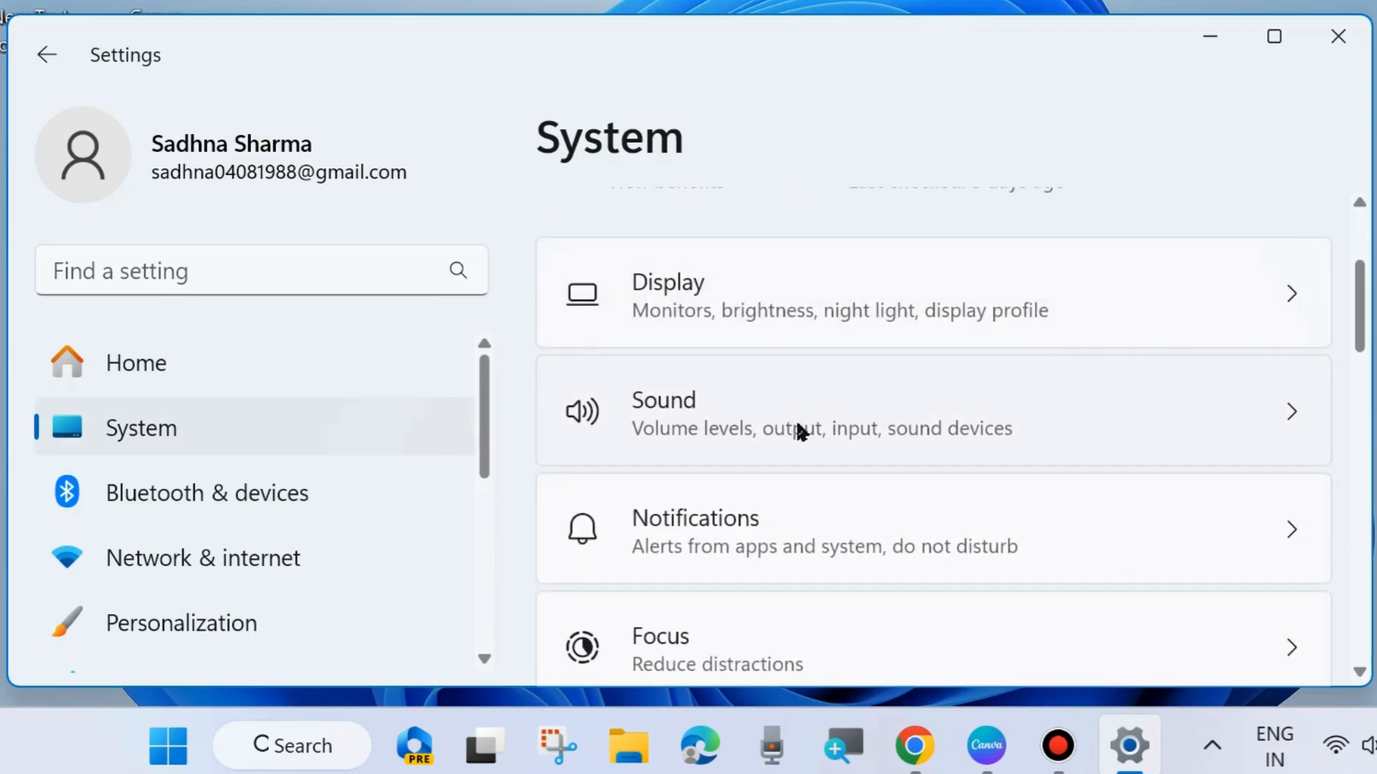
mouse_move(628, 426)
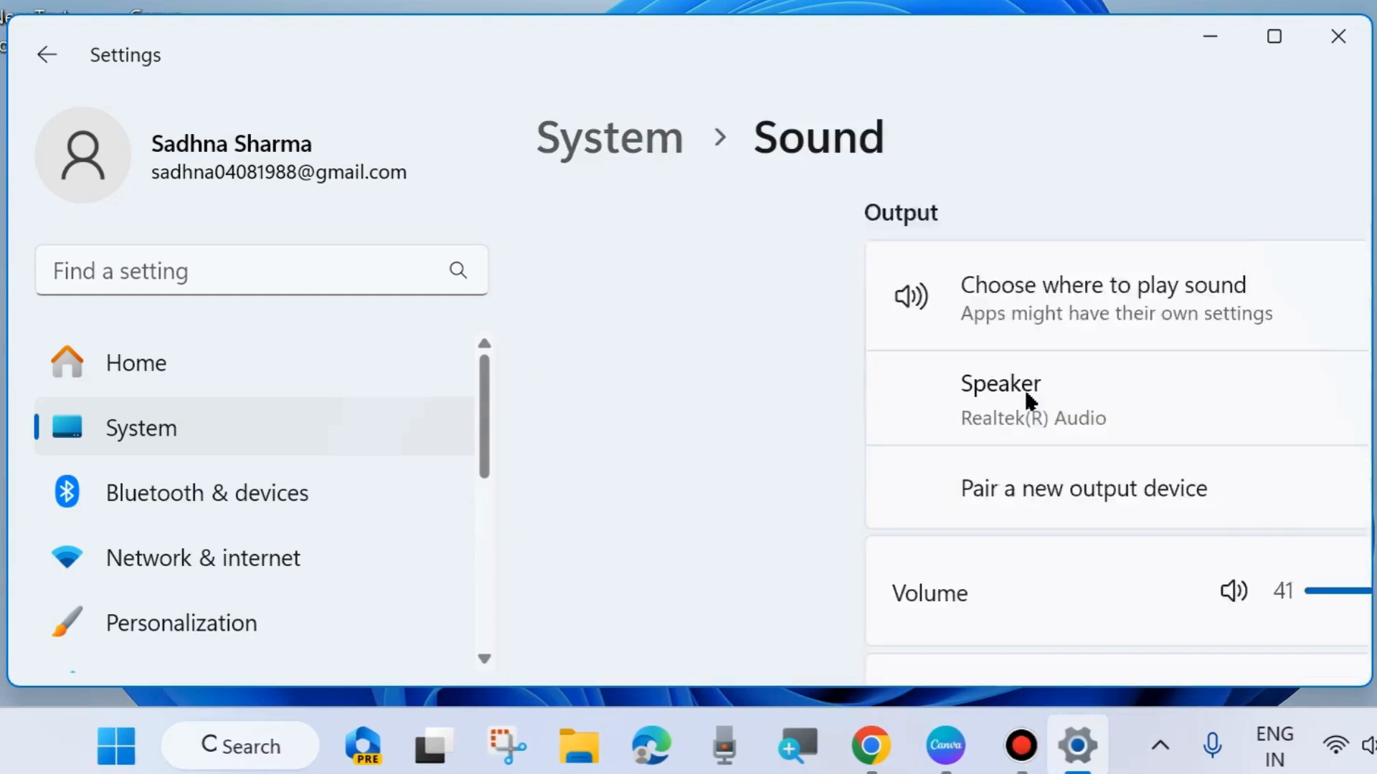
left_click(1097, 298)
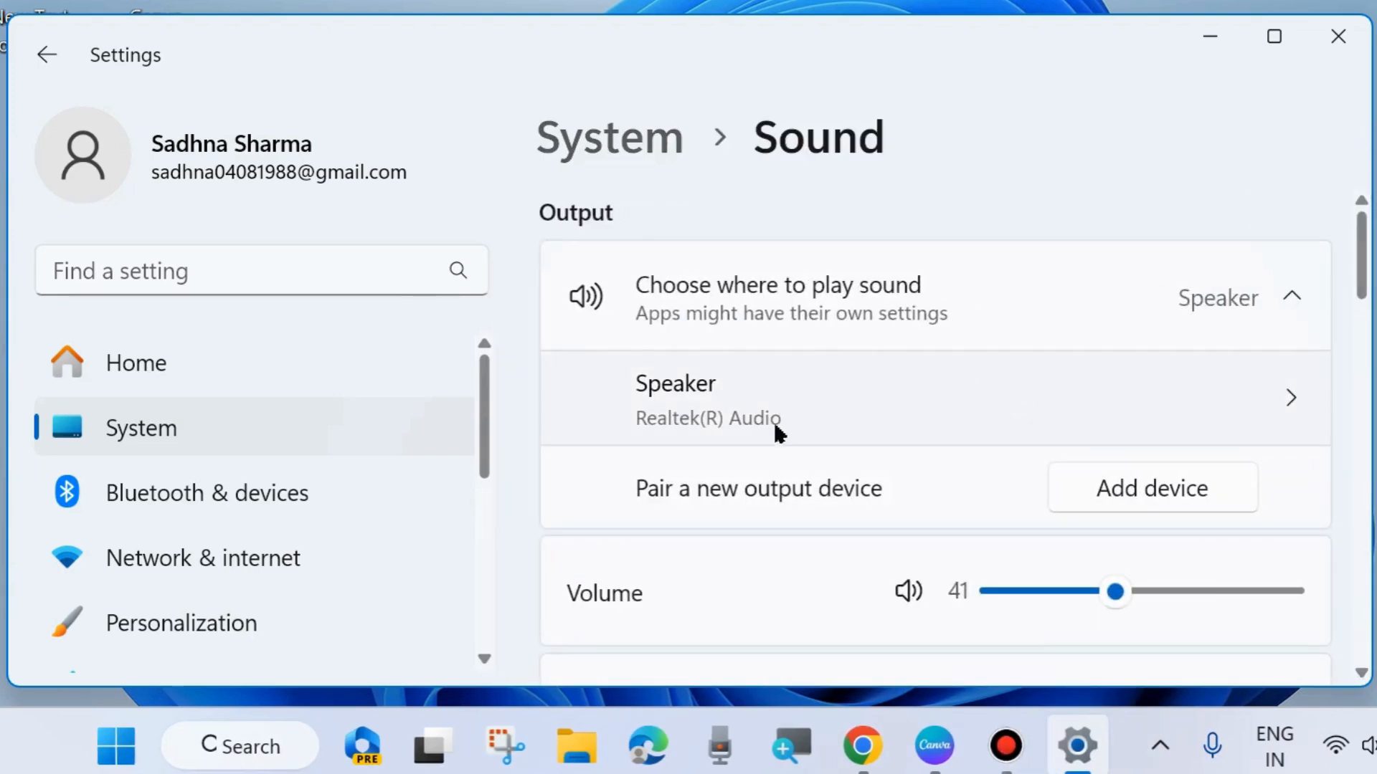
scroll("down", 3)
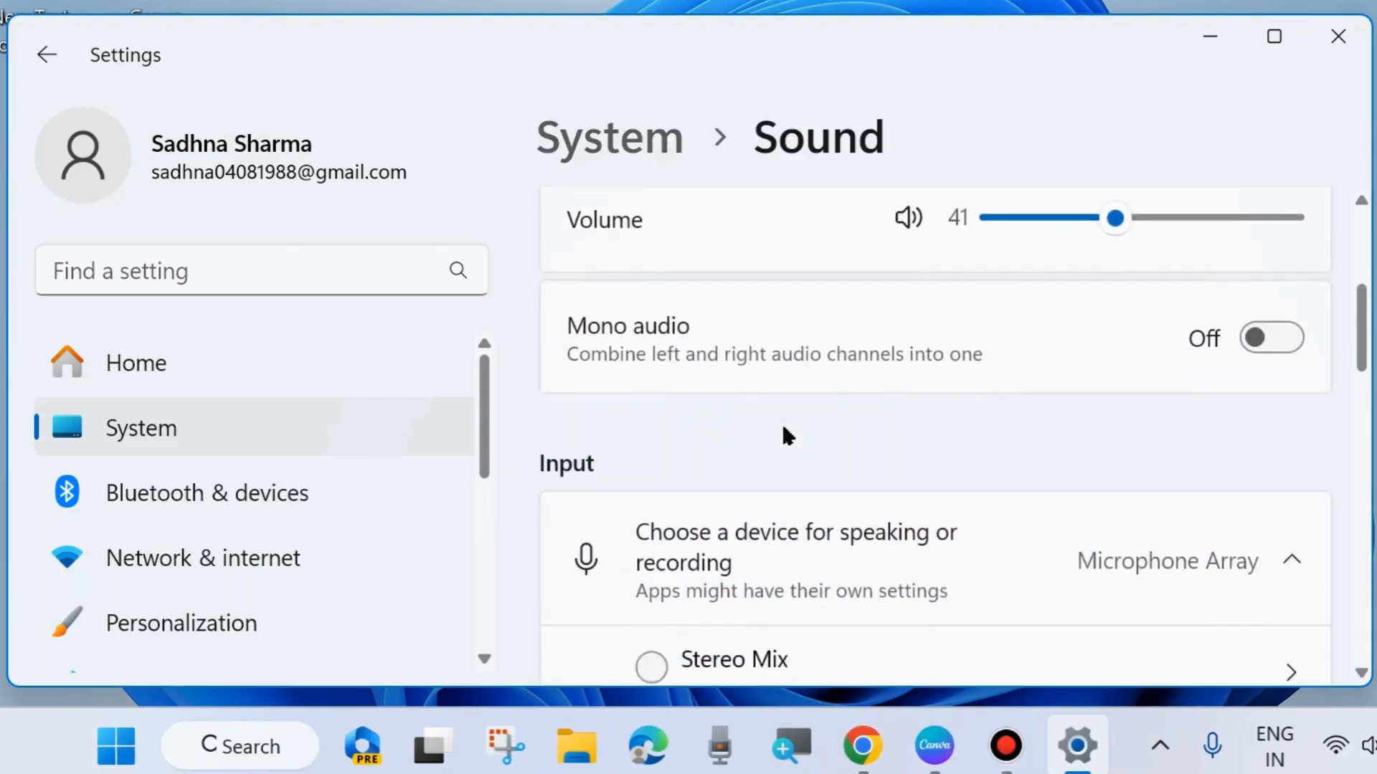
scroll("down", 3)
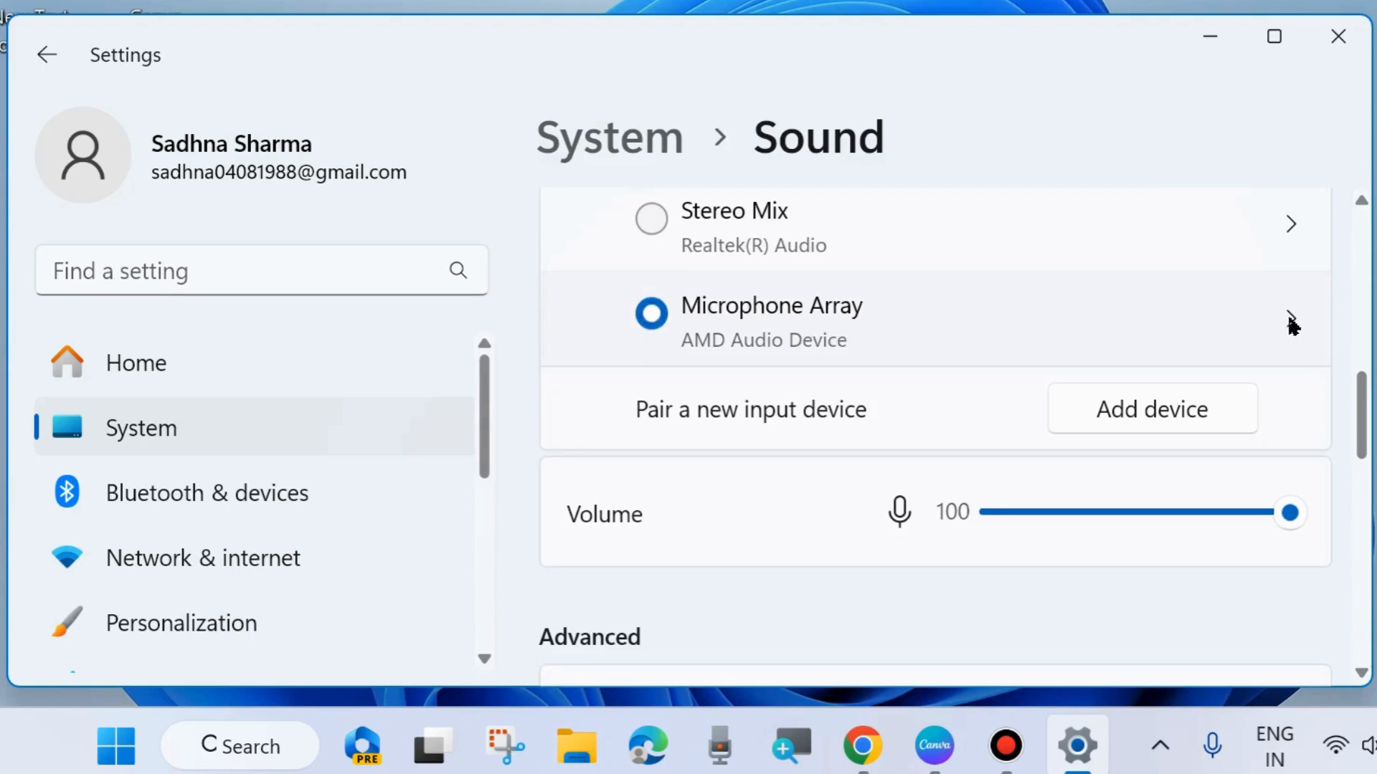
Step: Open Microphone Array's Properties and scroll to its General driver and audio permission details
left_click(1290, 319)
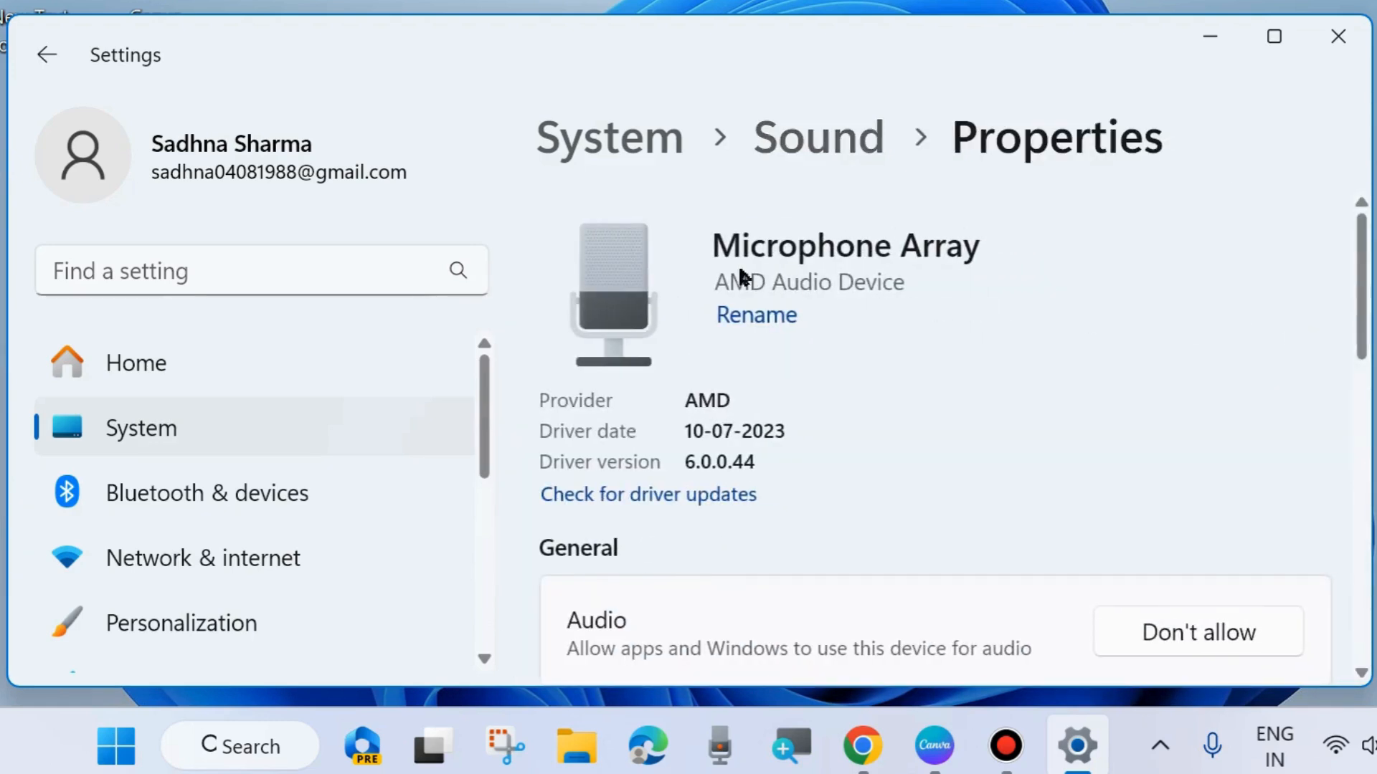
mouse_move(733, 448)
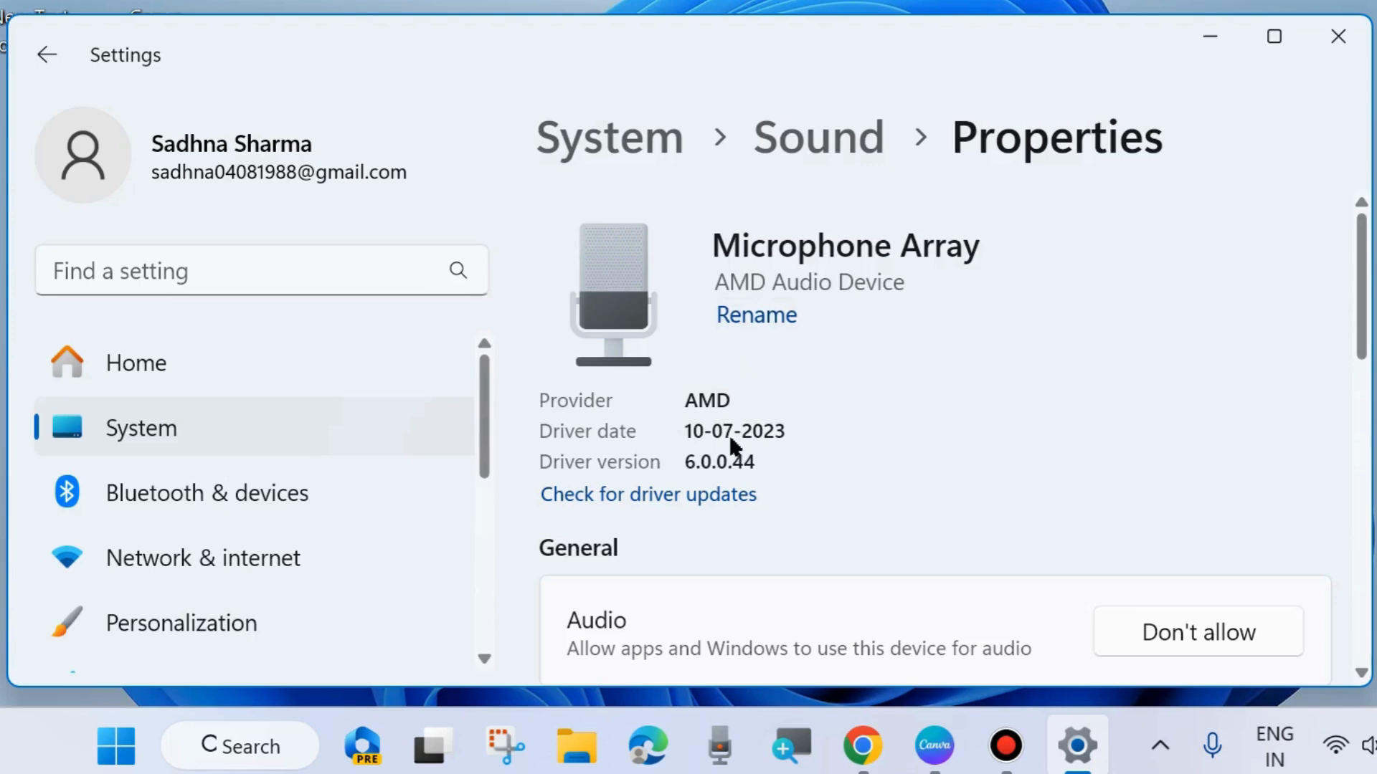
scroll("down", 3)
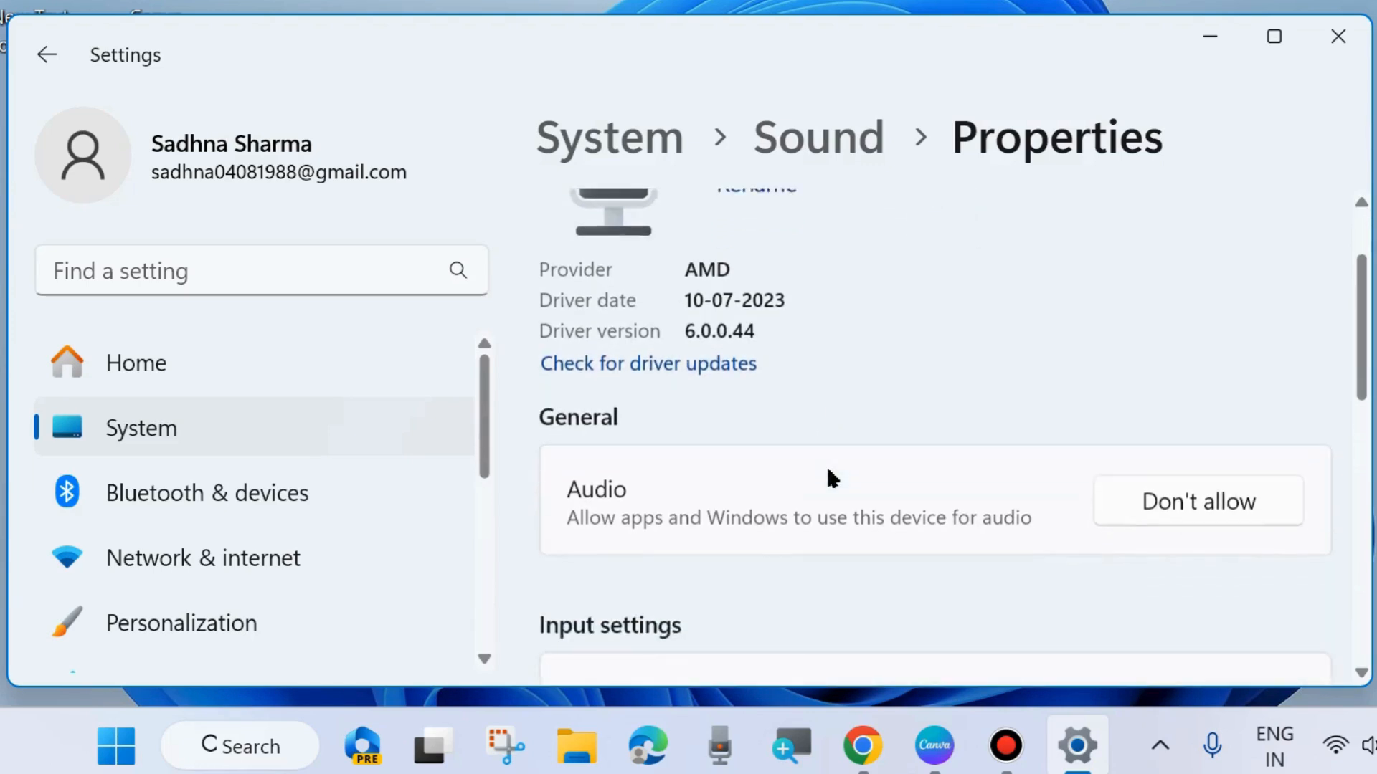
scroll("down", 3)
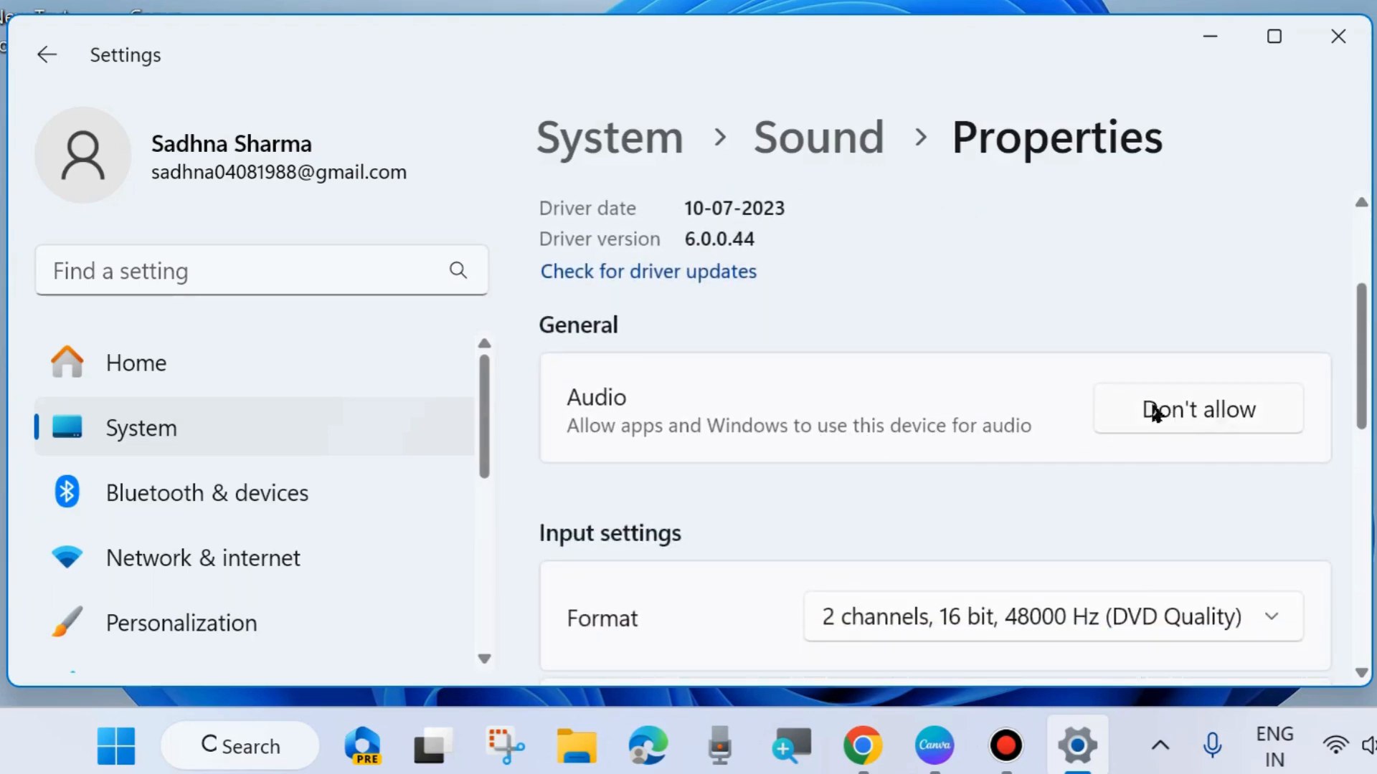
left_click(1197, 410)
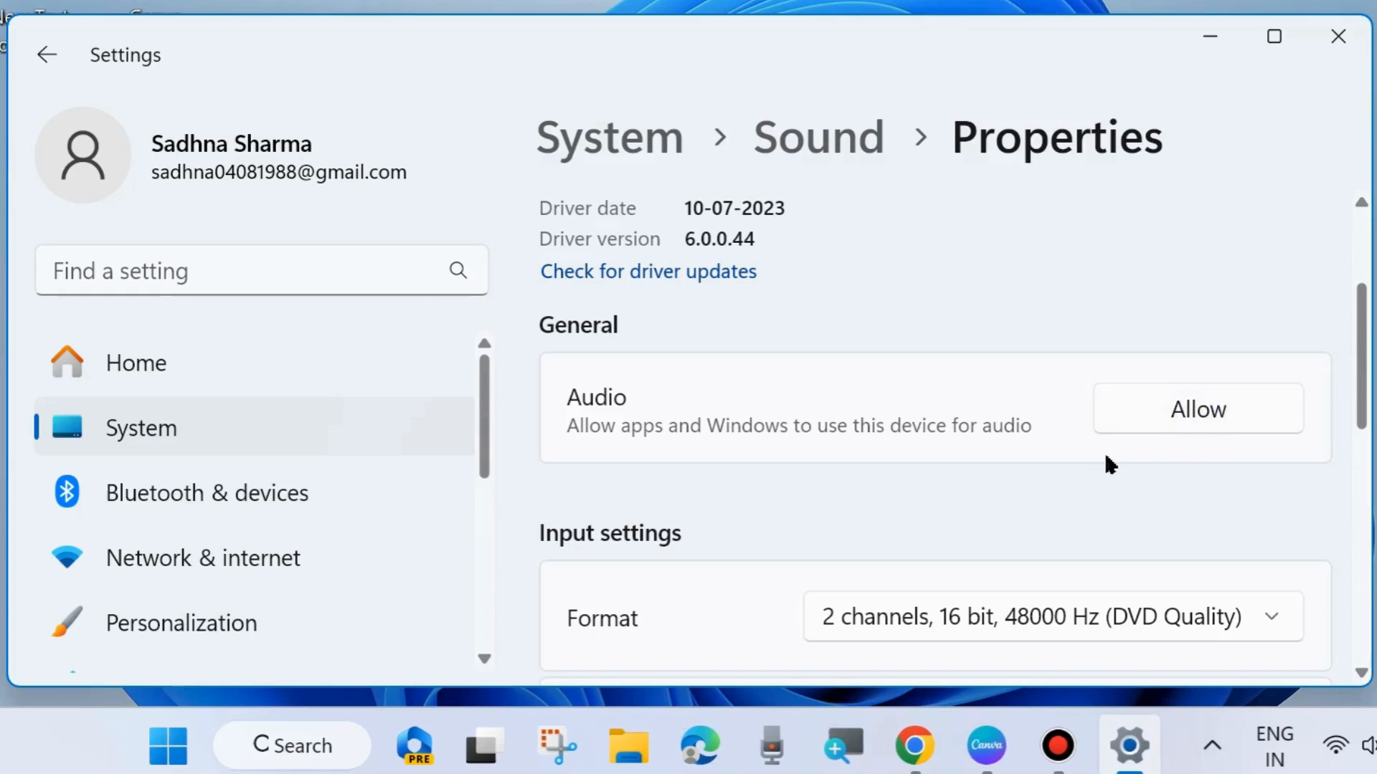
mouse_move(1201, 415)
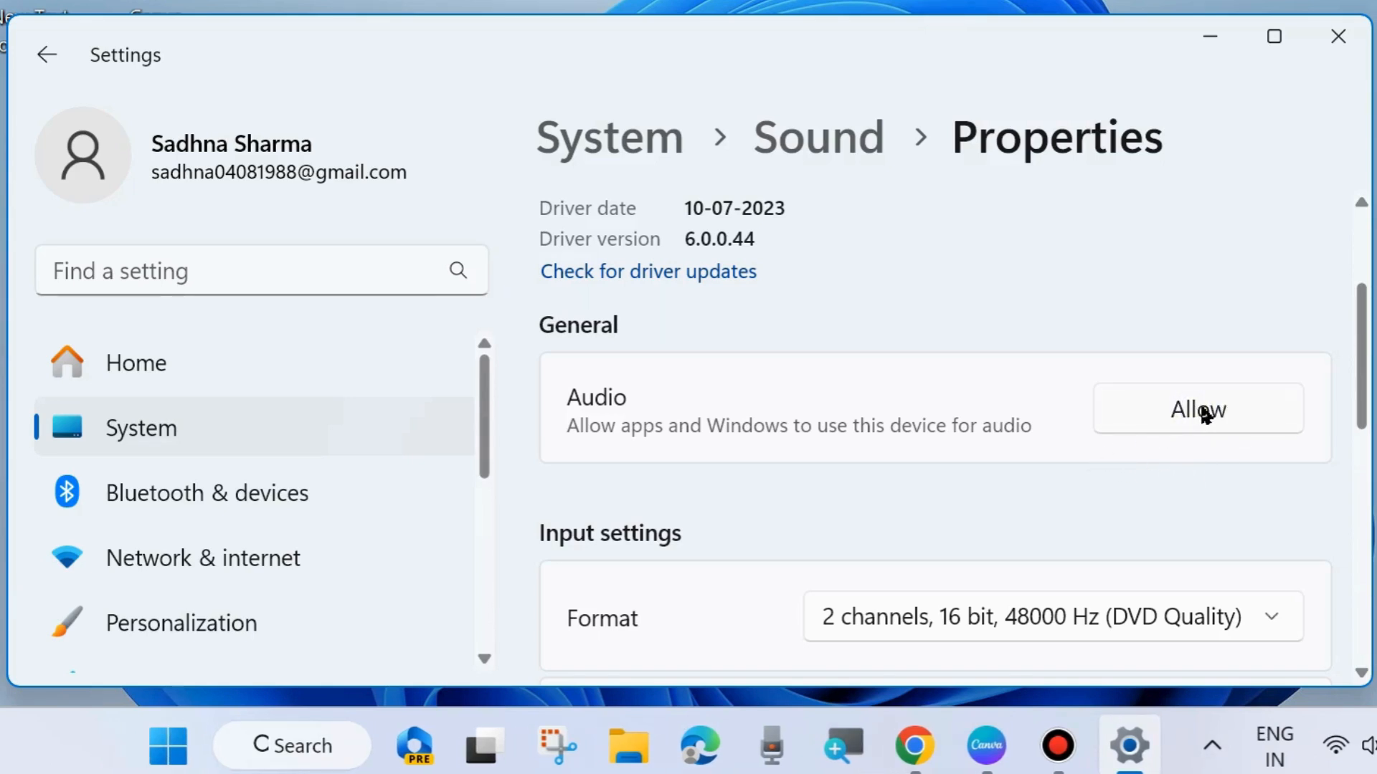
left_click(1197, 409)
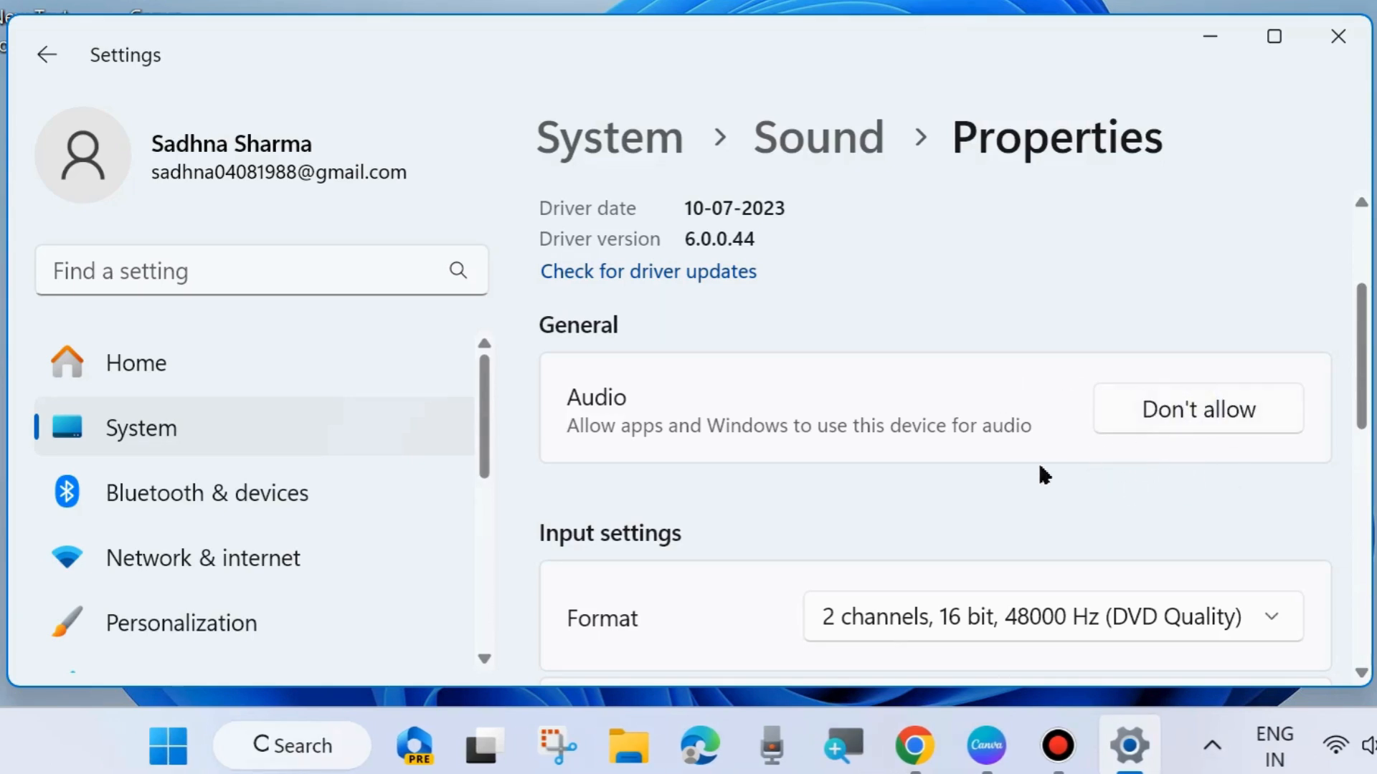
mouse_move(1001, 443)
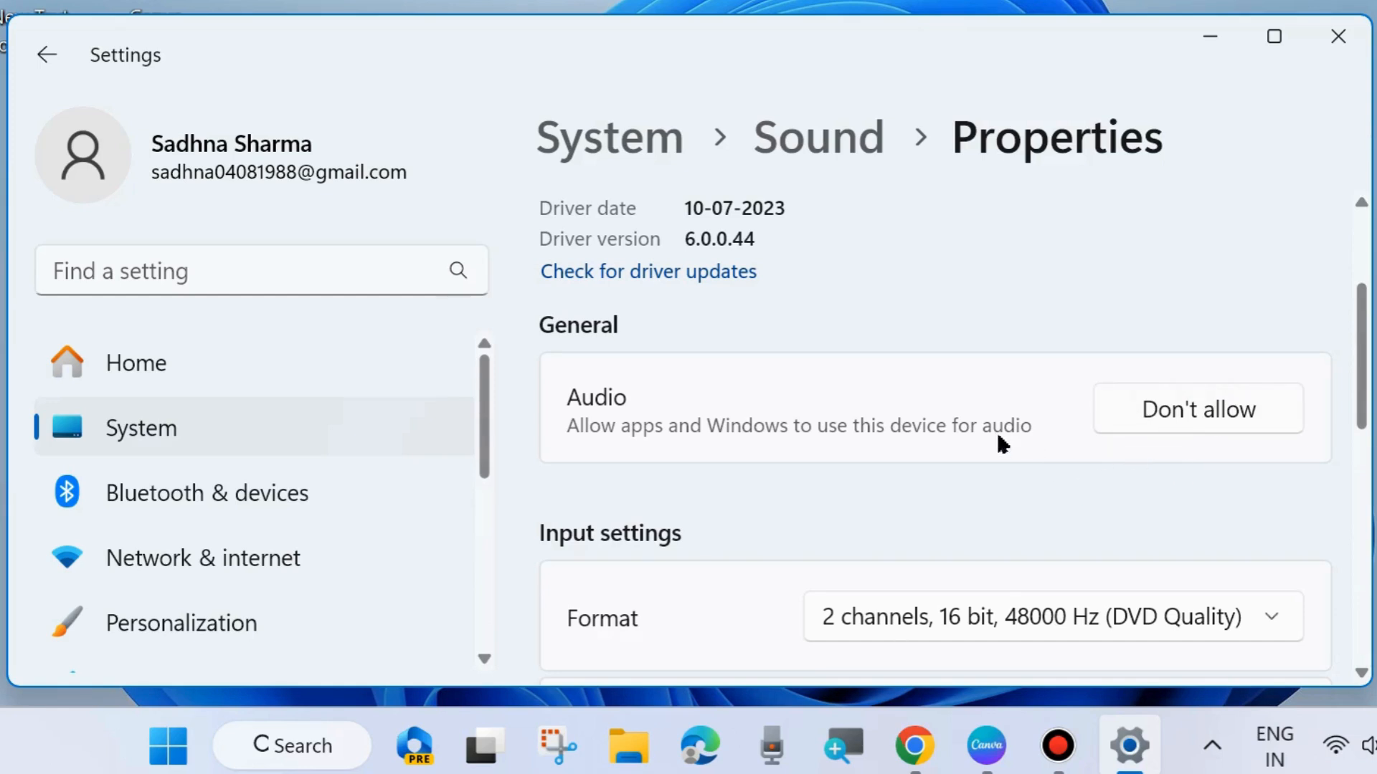
scroll("down", 3)
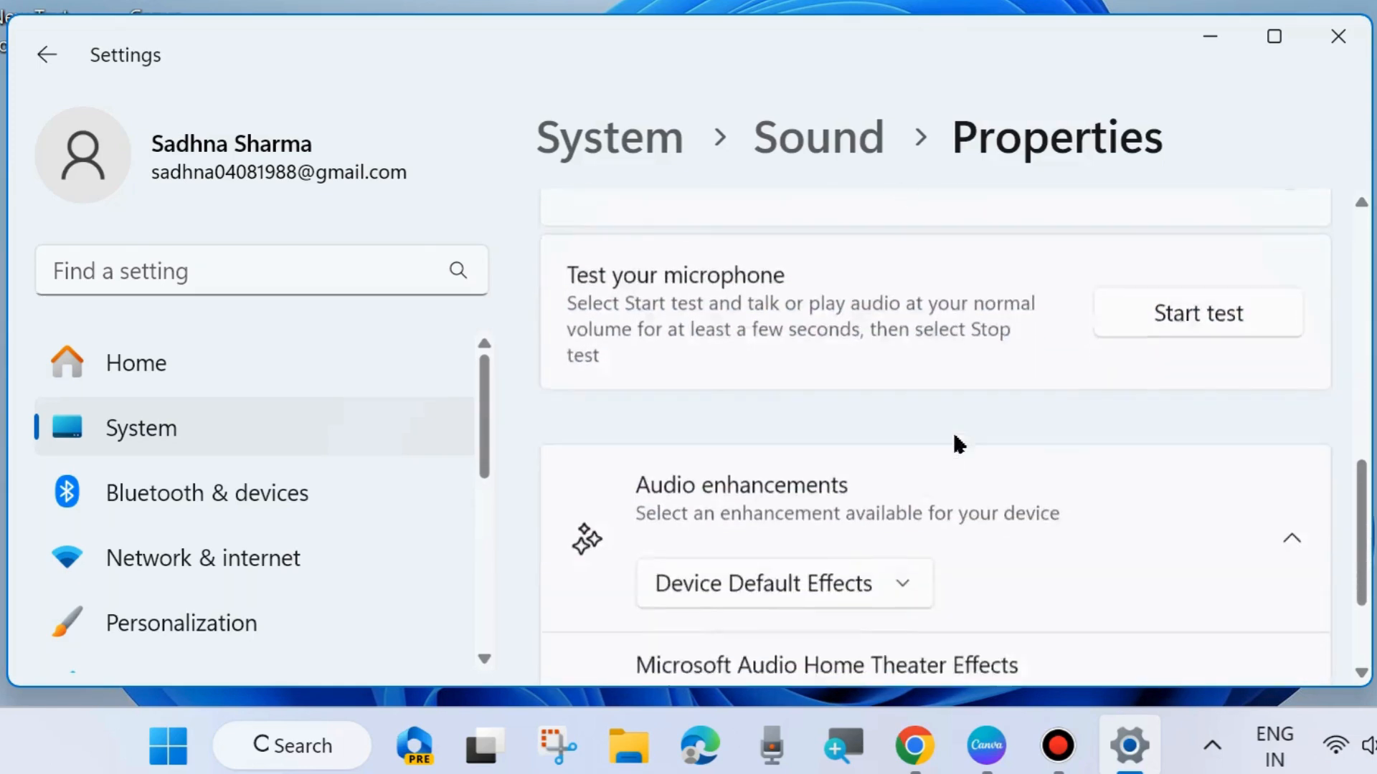
scroll("up", 3)
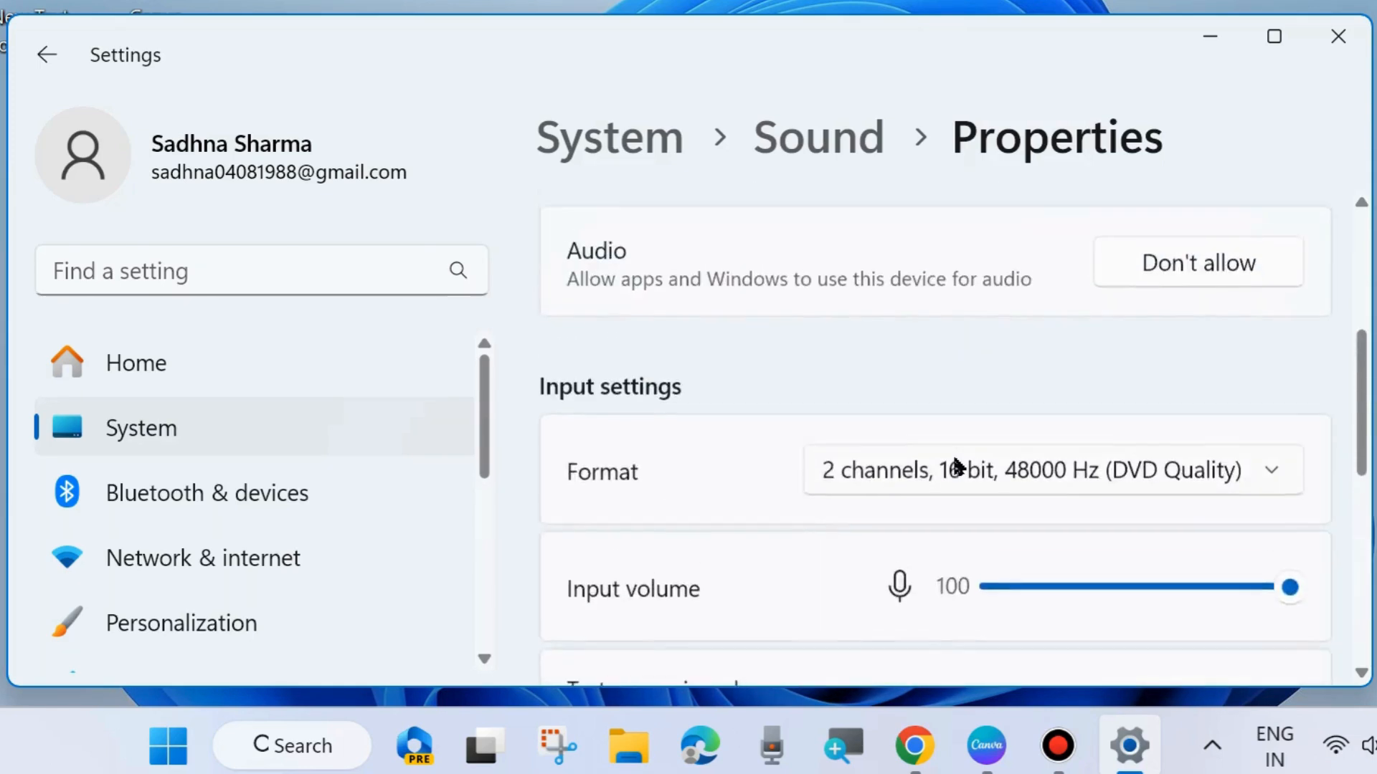
scroll("up", 3)
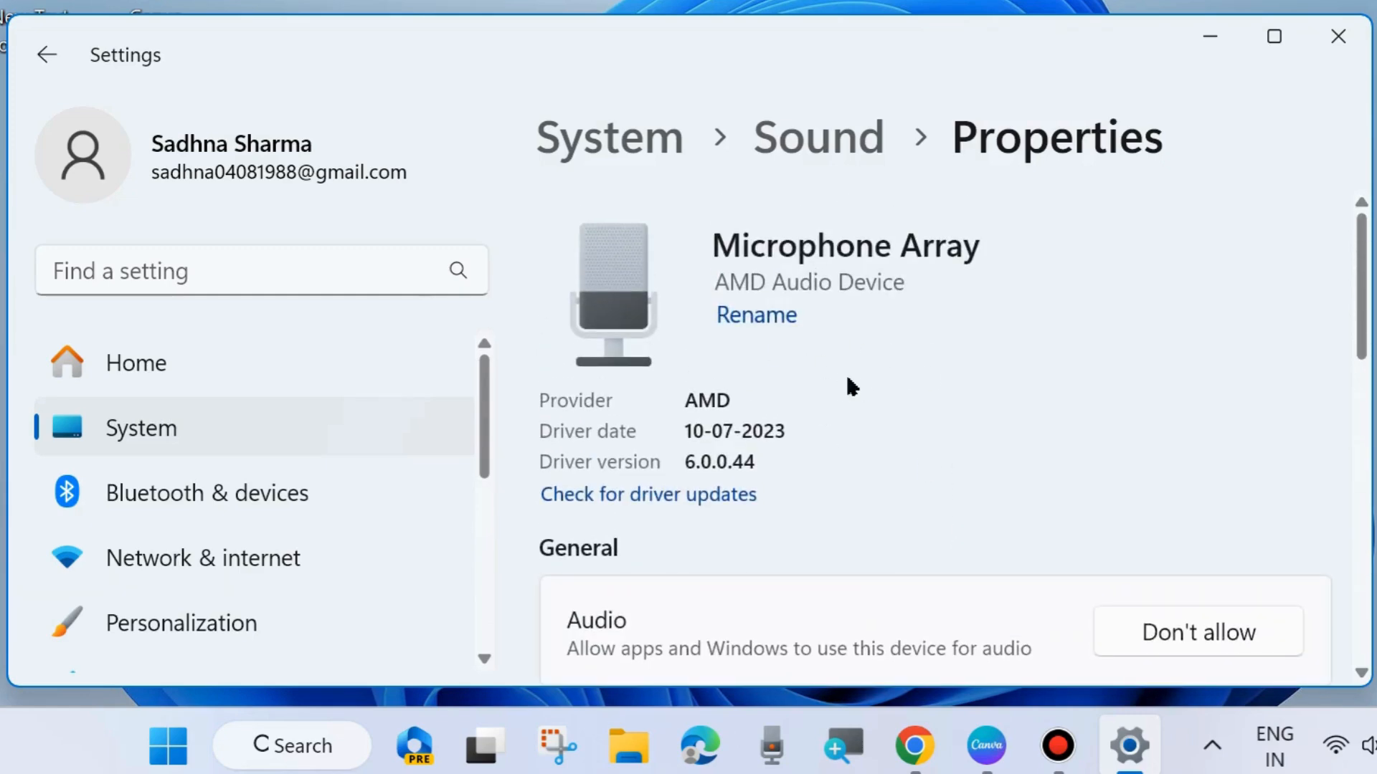